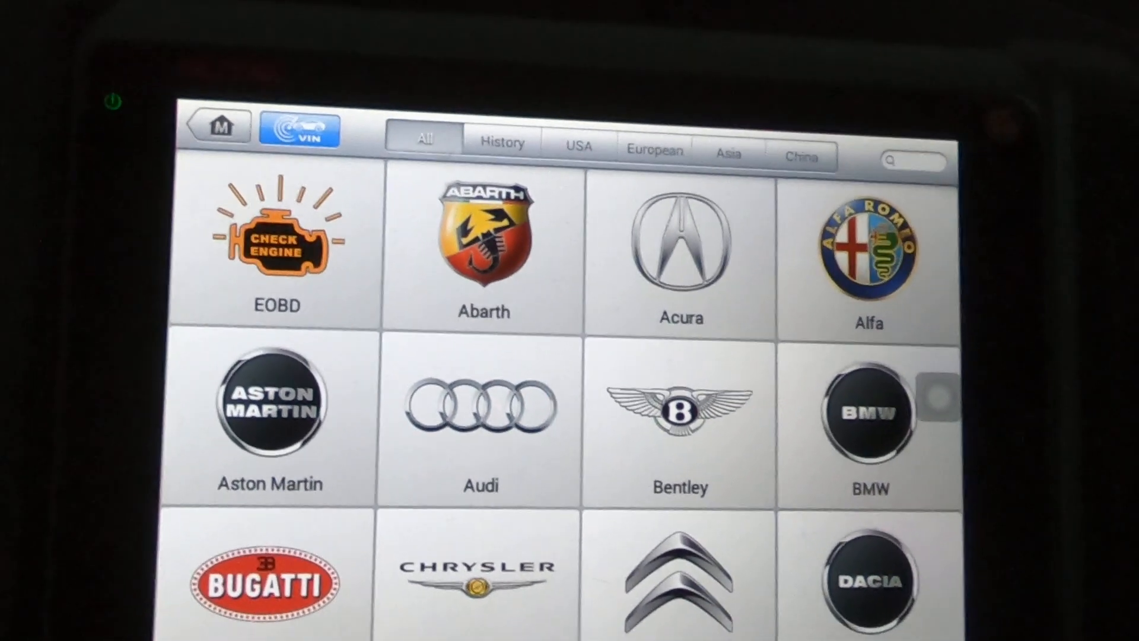
Step: Scroll the brand grid to Ford and load the Ford diagnostic program
scroll(down, 3)
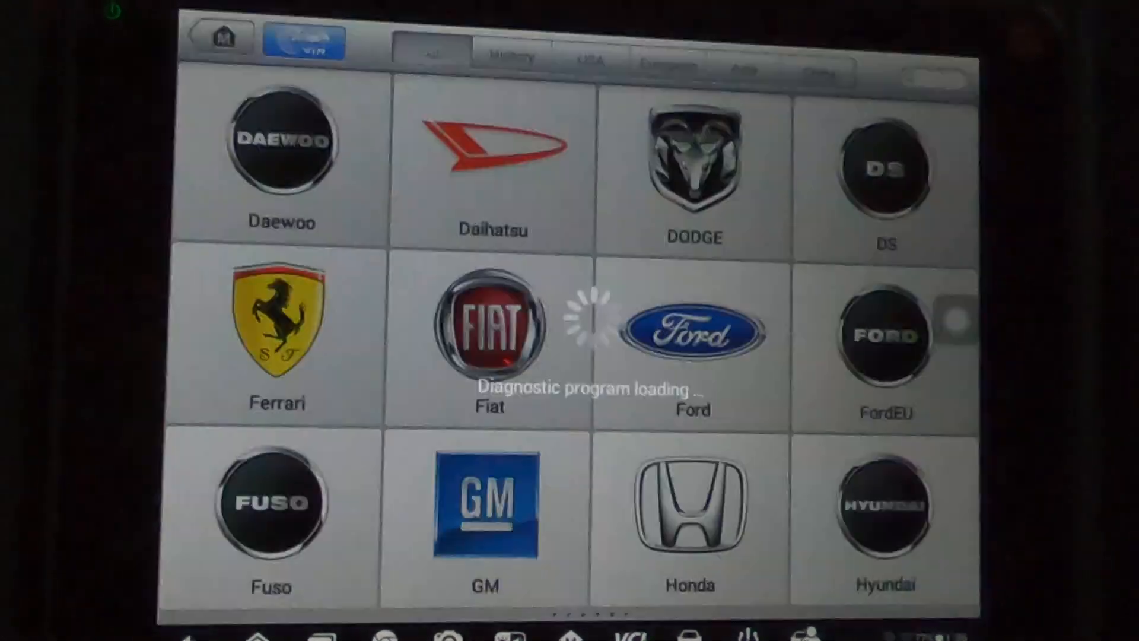
click(688, 334)
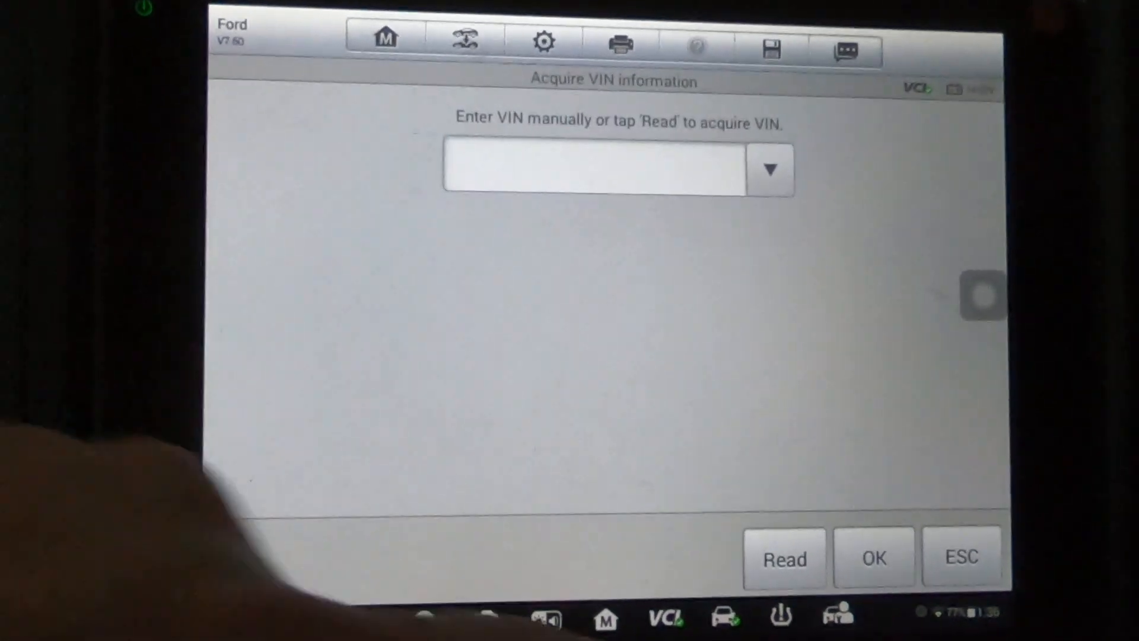
Step: Skip VIN reading and go to manual selection of the Ford model
click(784, 559)
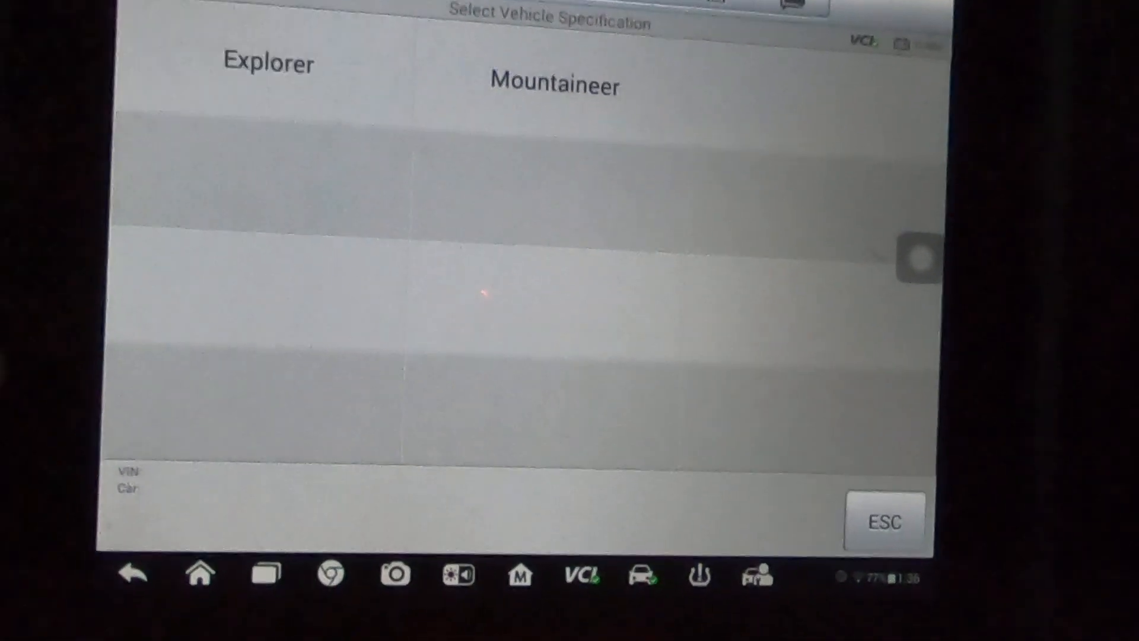
Step: Select Explorer and accept the 4.0L V6 SOHC automatic gasoline profile
click(268, 61)
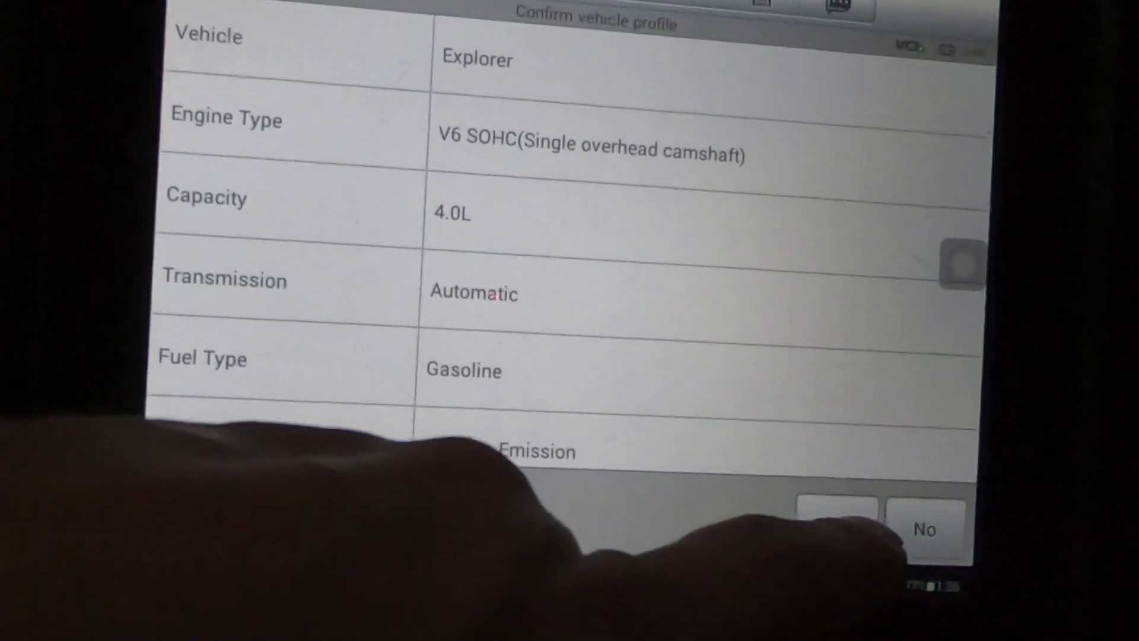
click(841, 515)
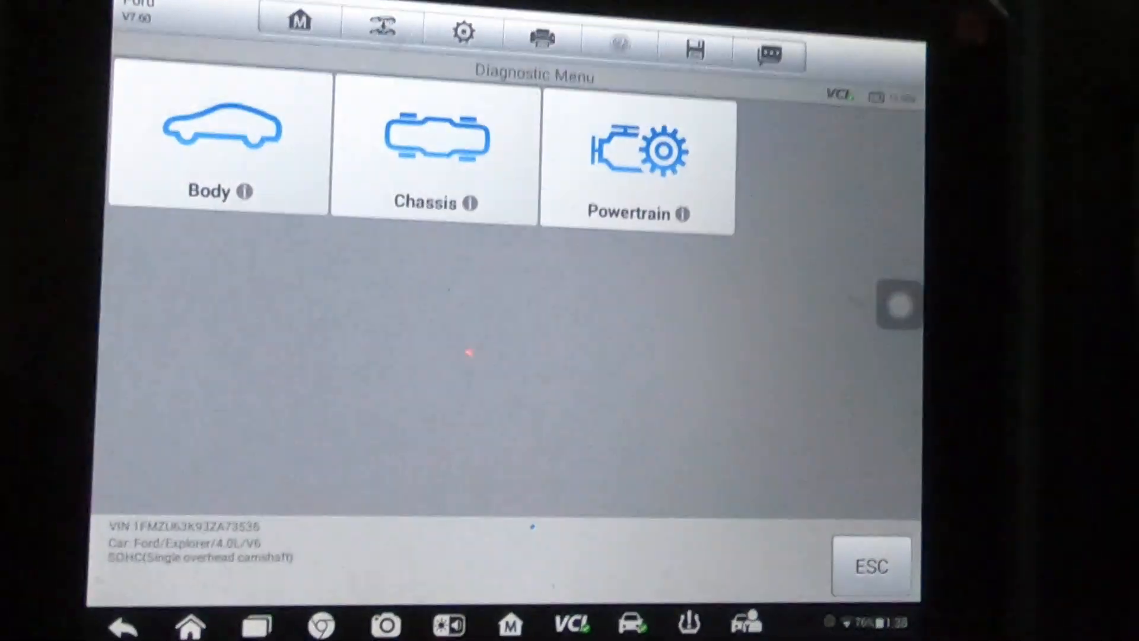
Step: Choose Powertrain, then the Power Balance misfire test
click(639, 166)
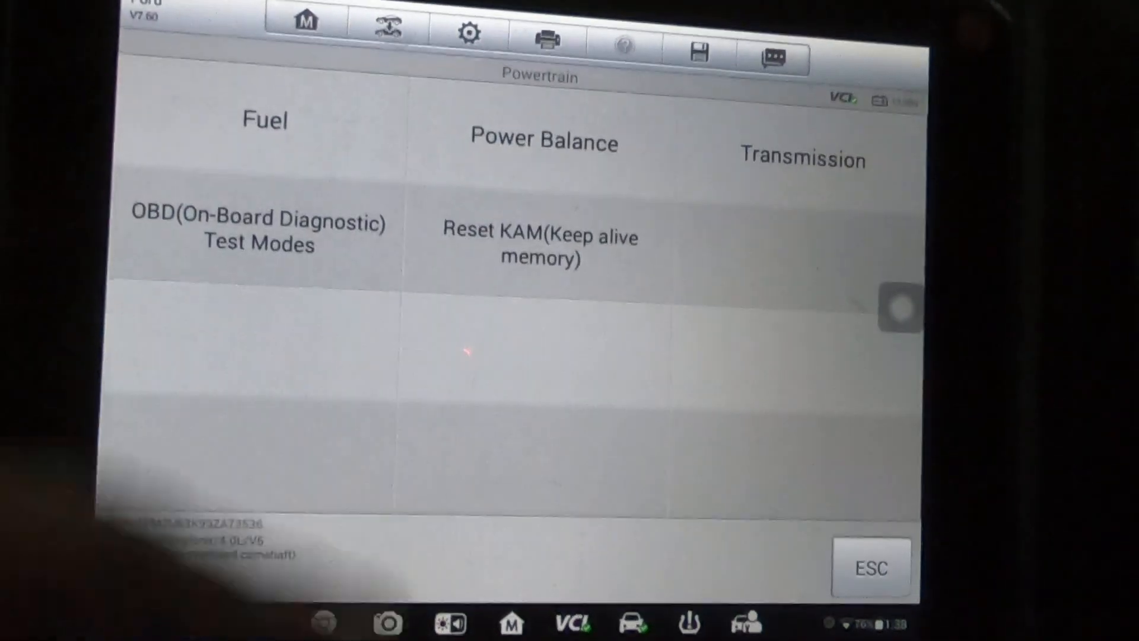
click(546, 140)
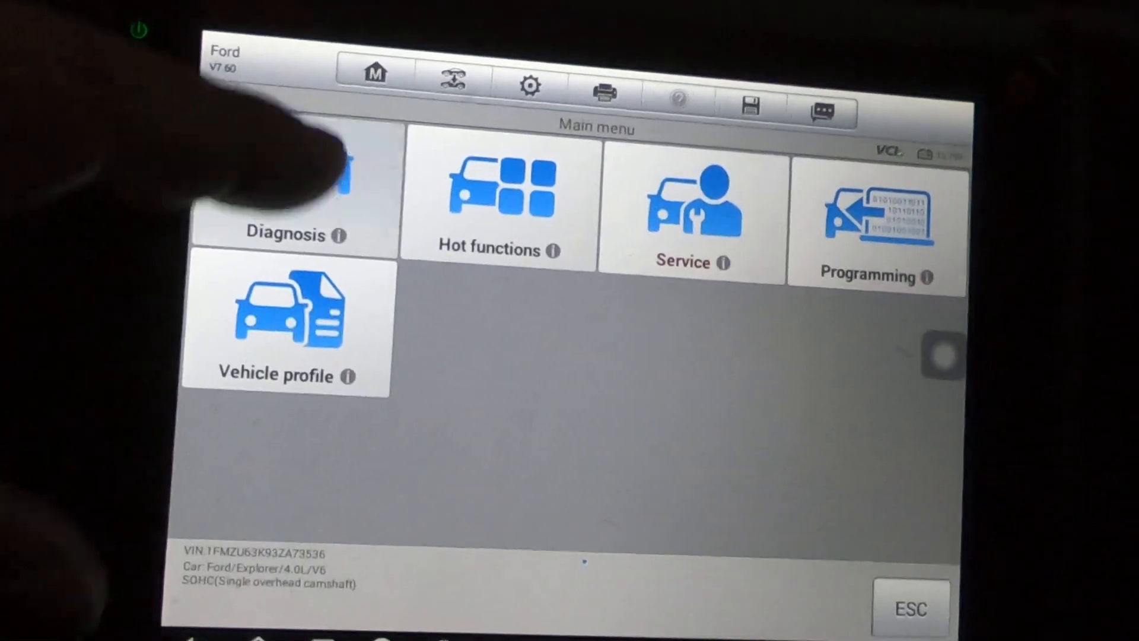
Step: Open Diagnosis and scroll through the Active test pages for a power balance test
click(285, 196)
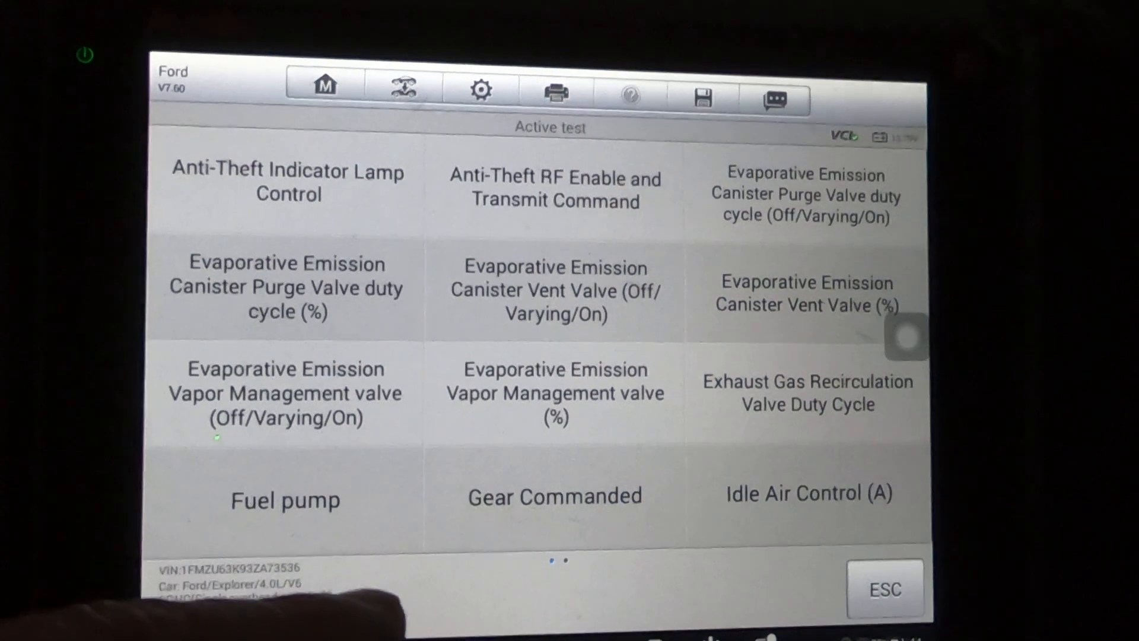
scroll(down, 3)
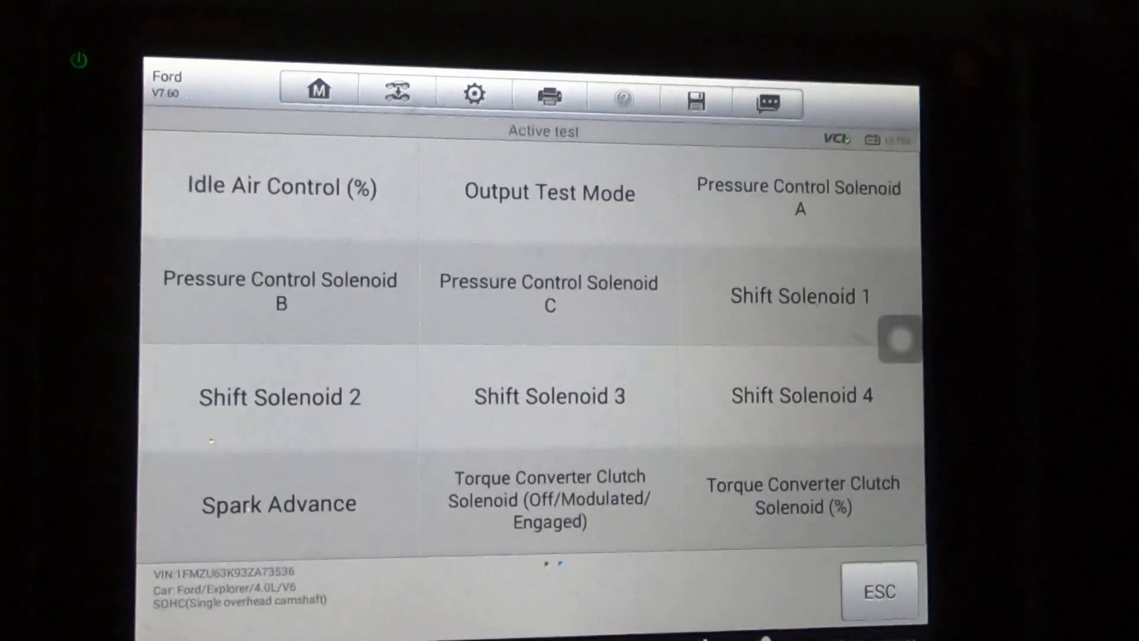